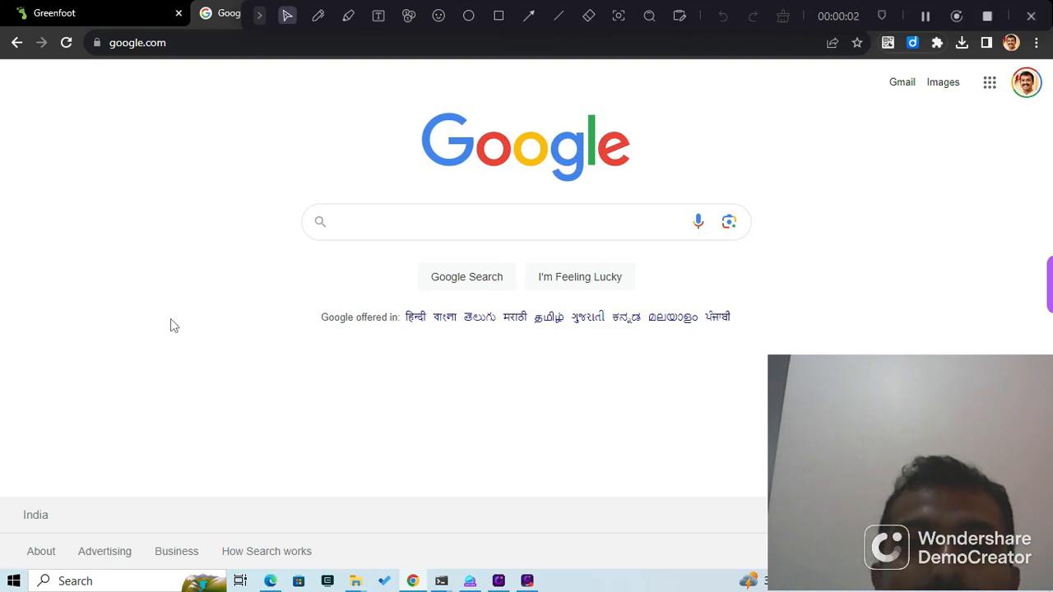
mouse_move(168, 326)
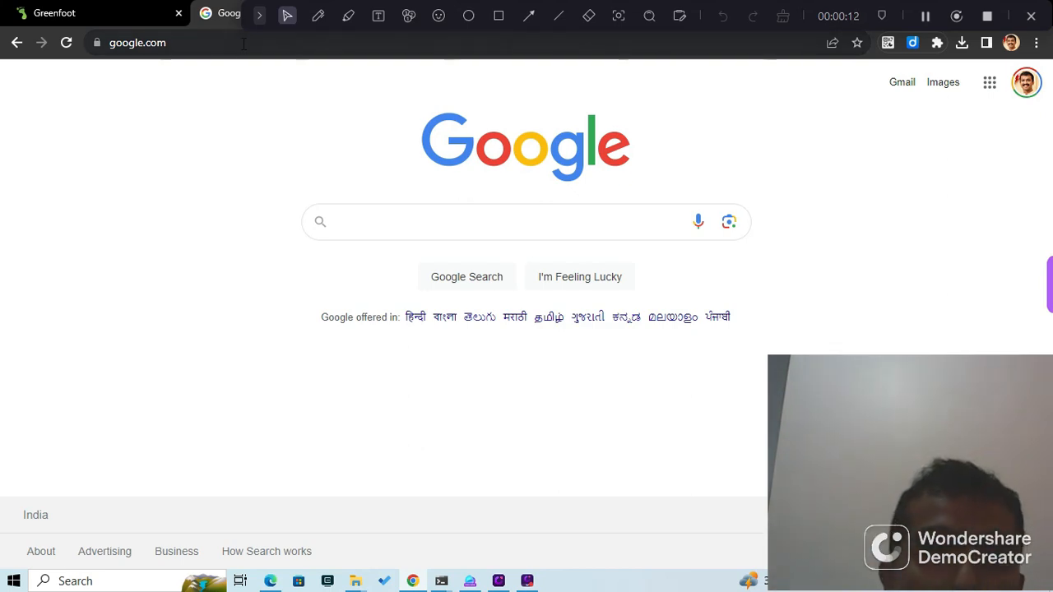
Navigate to greenfoot.org via the address bar
text(greenfoot.org/door)
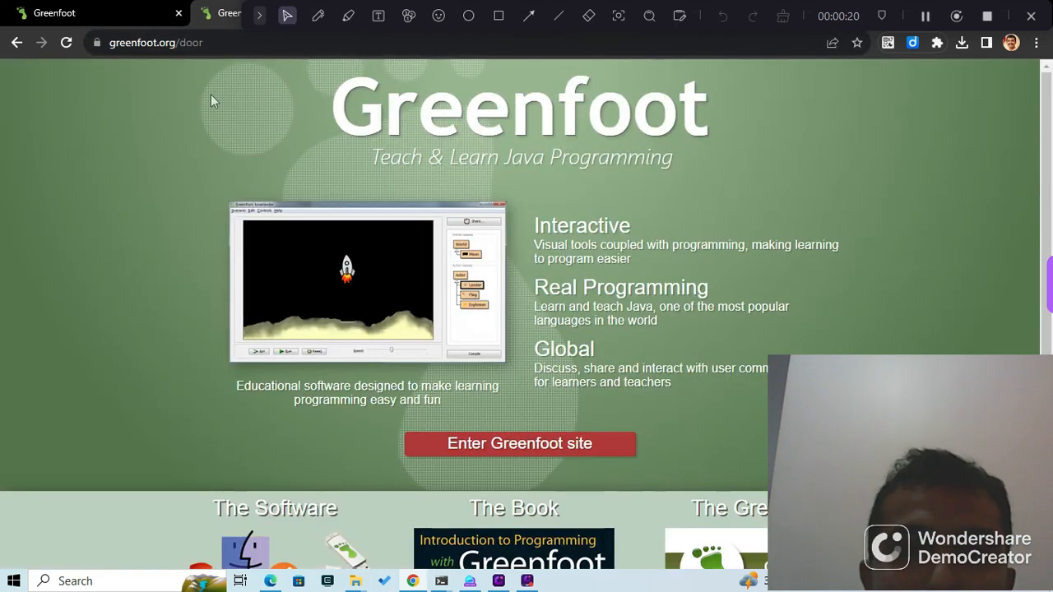
mouse_move(296, 247)
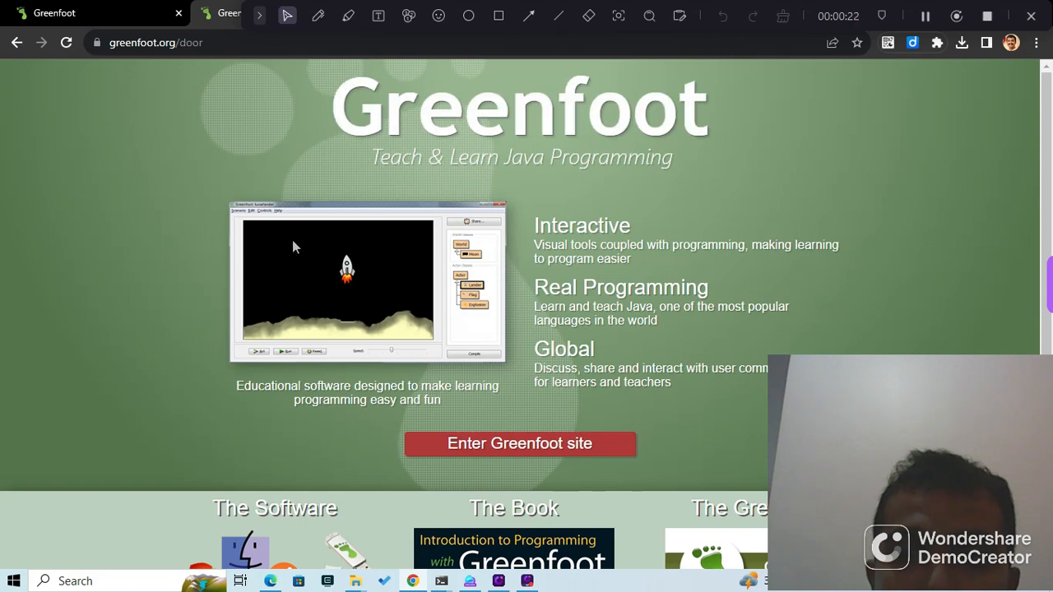
Reach the Greenfoot 3.8.0 Download page via 'The Software' image
scroll(down, 3)
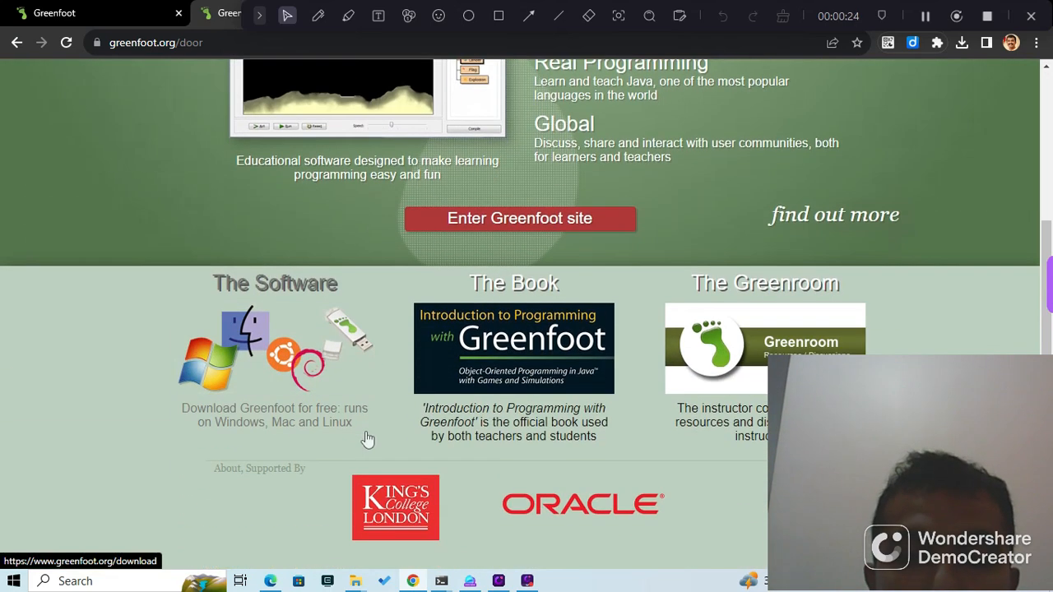
mouse_move(278, 352)
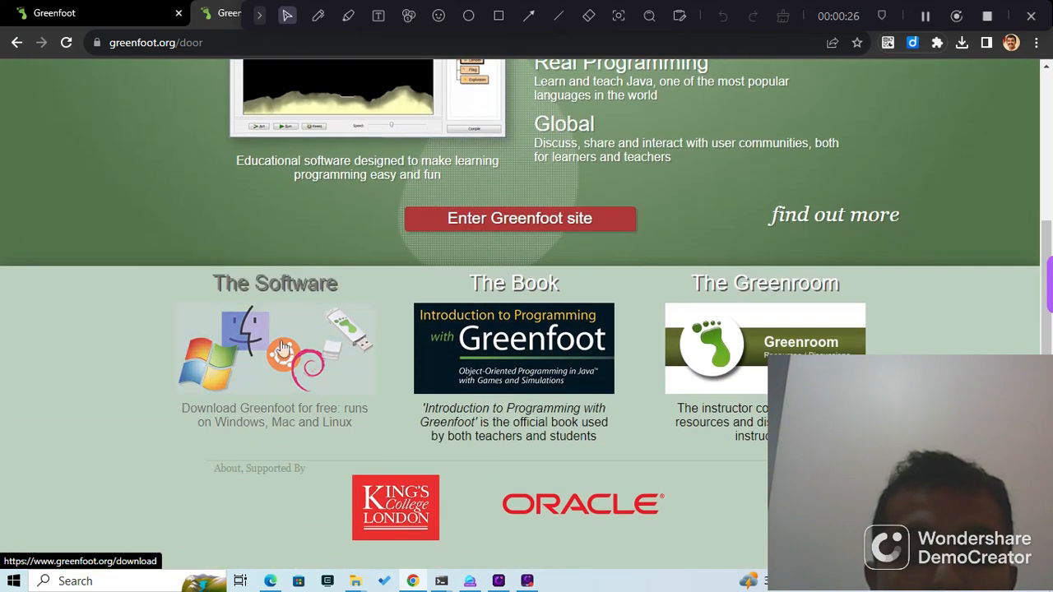
mouse_move(260, 332)
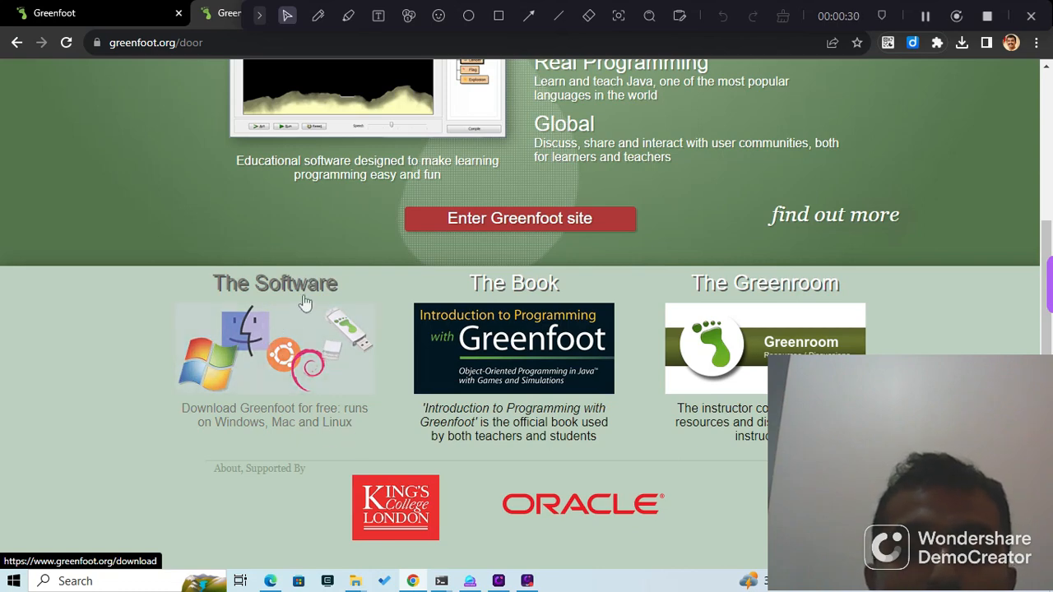
mouse_move(234, 326)
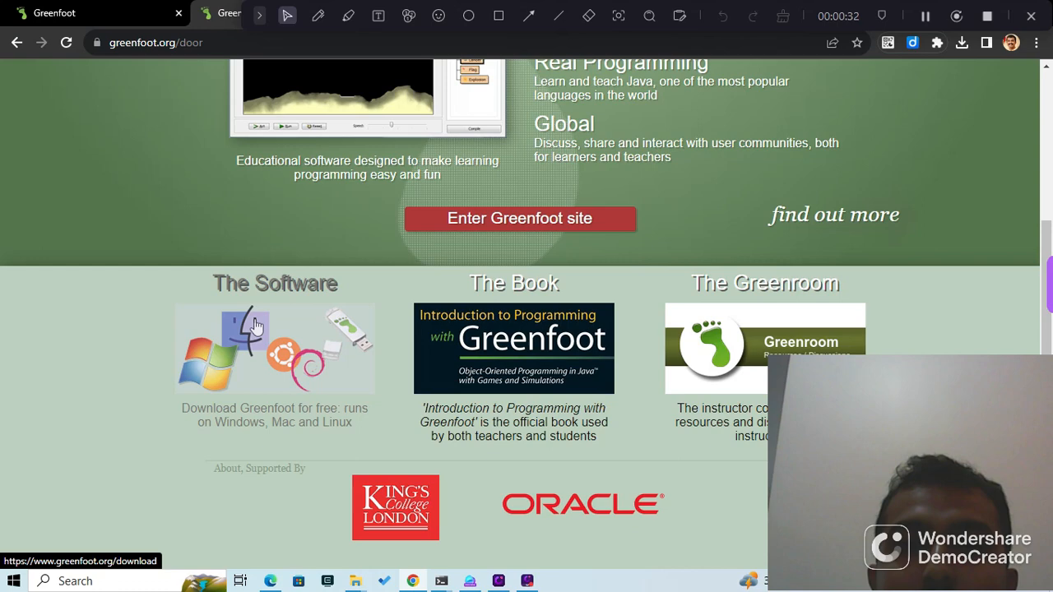
click(257, 326)
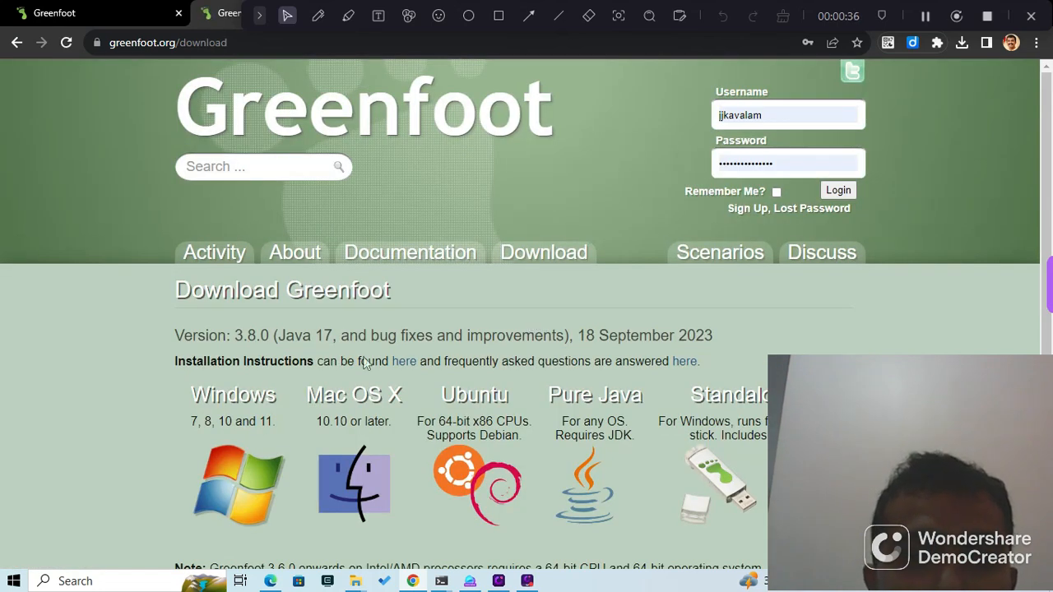
scroll(down, 3)
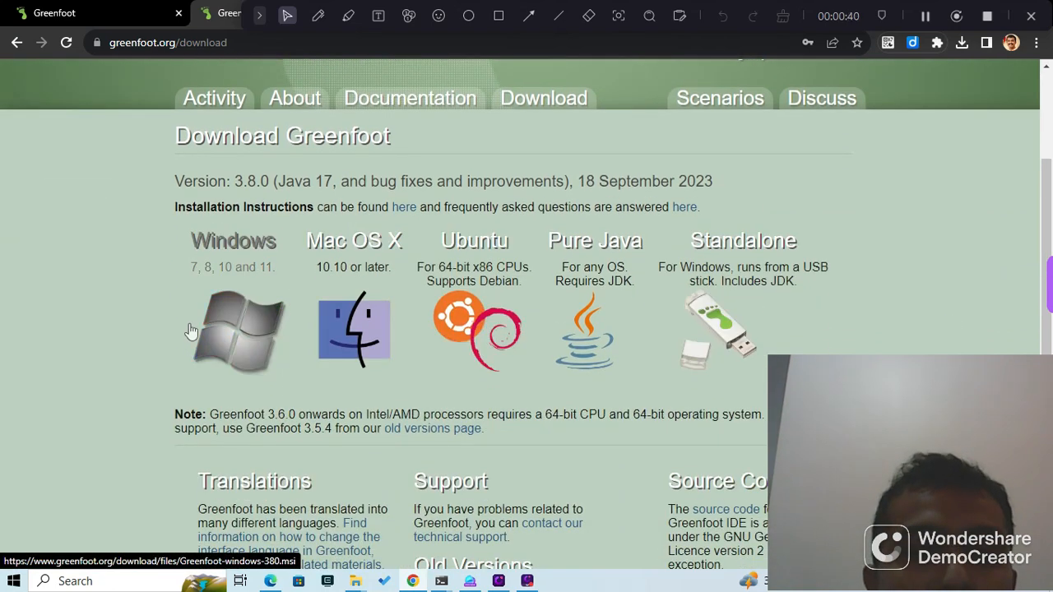
mouse_move(191, 305)
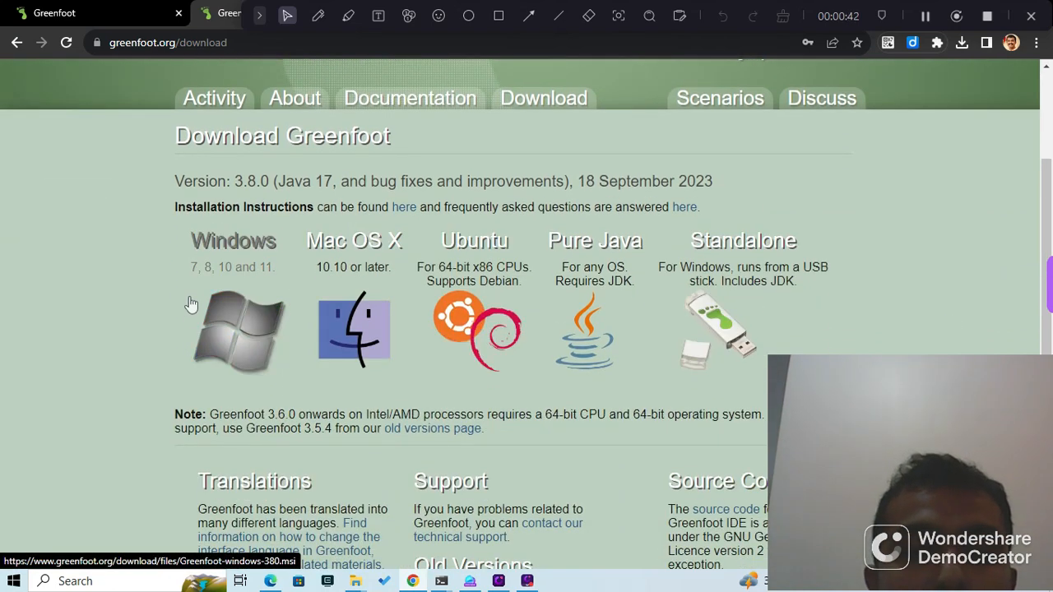
mouse_move(283, 304)
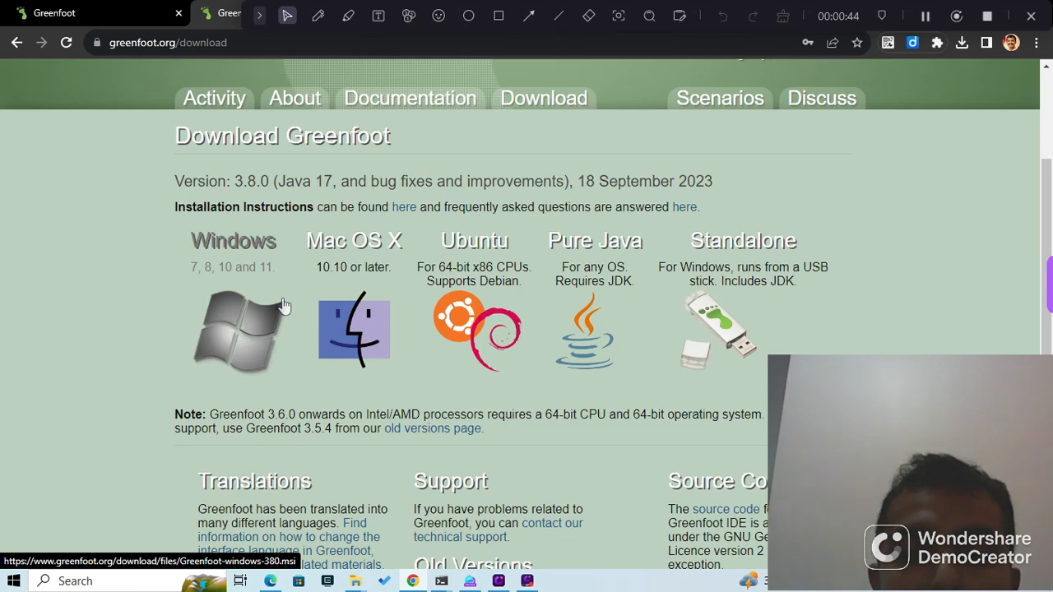
mouse_move(59, 229)
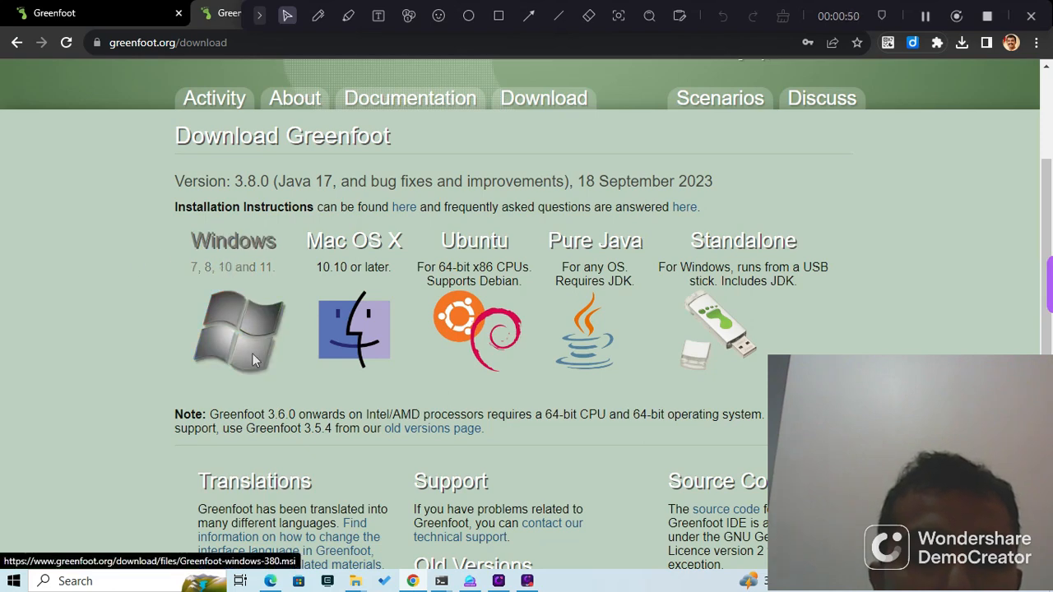
click(239, 329)
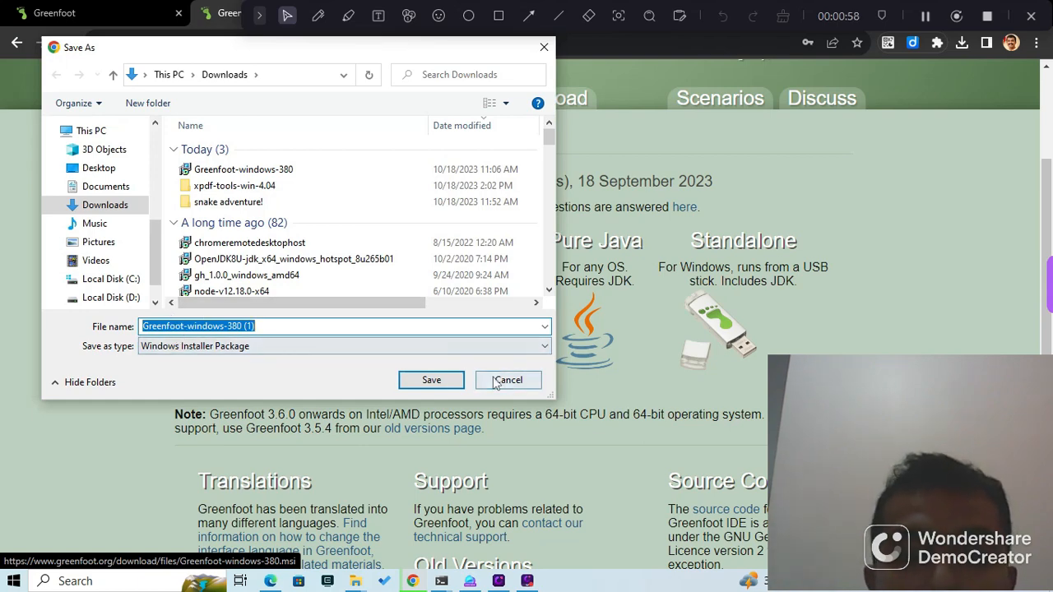
click(509, 380)
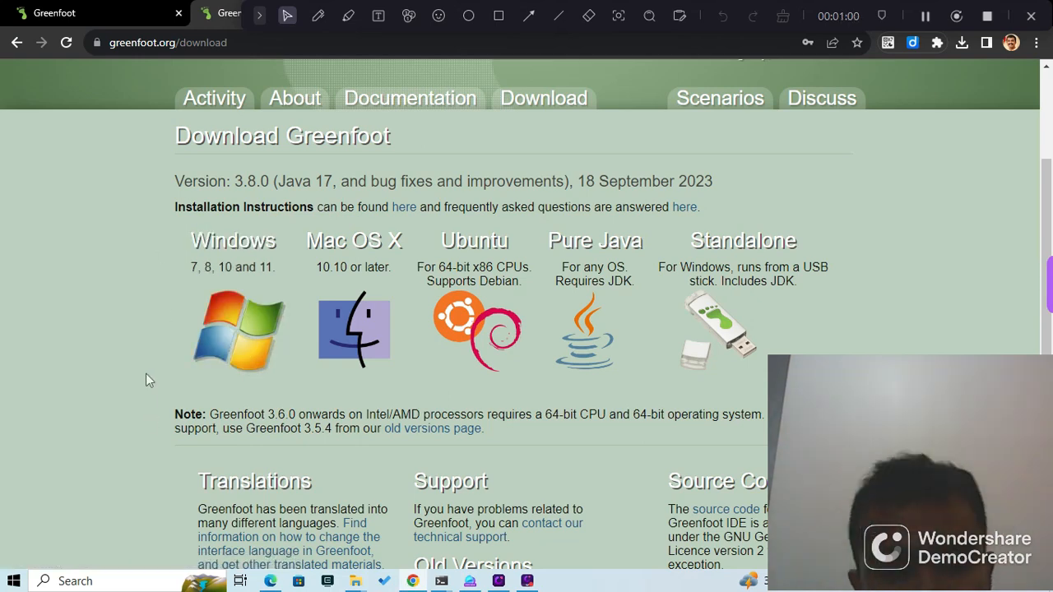
mouse_move(155, 372)
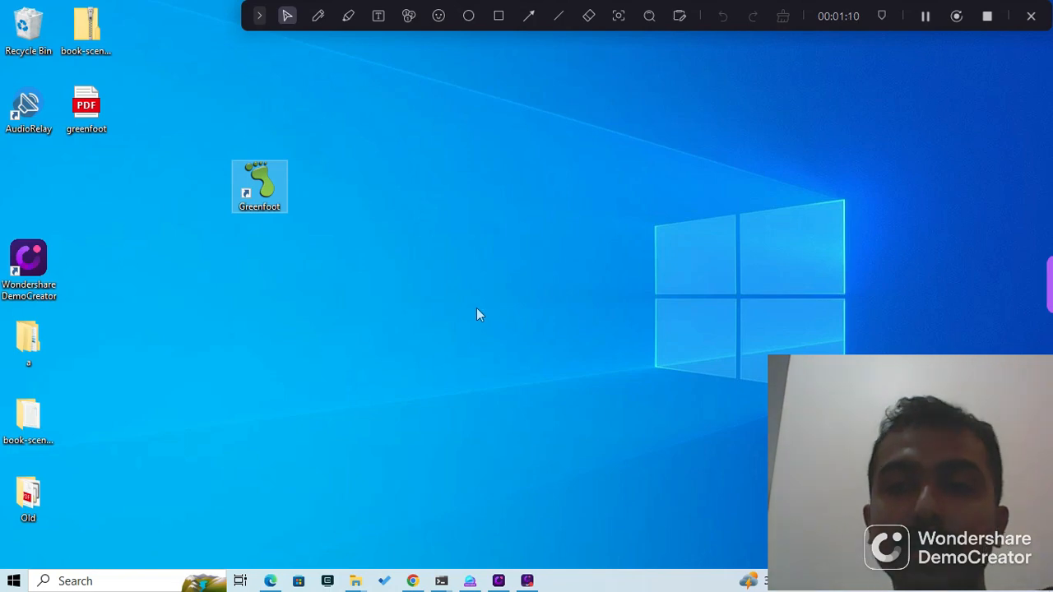
Launch Greenfoot from its desktop shortcut
double_click(260, 181)
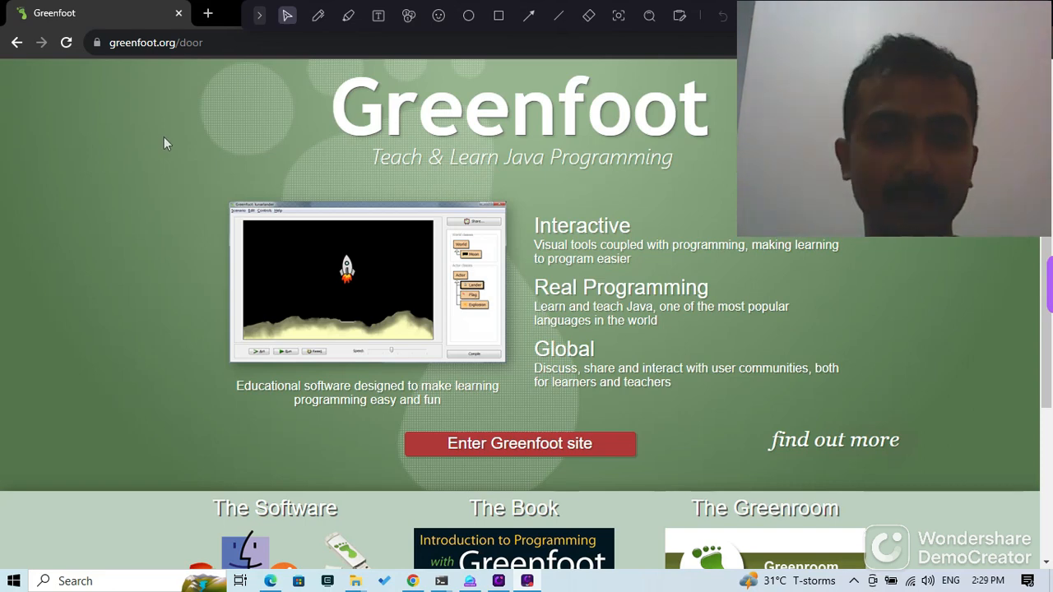
mouse_move(152, 165)
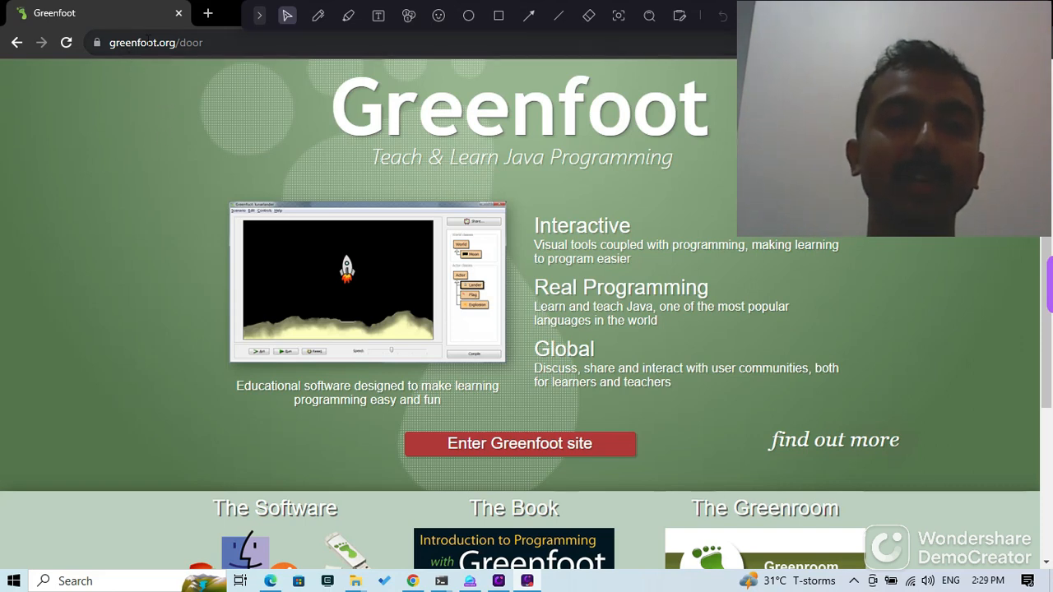
Go to the 'Introduction to Programming with Greenfoot' book page via 'The Book' cover
click(189, 43)
text(book/)
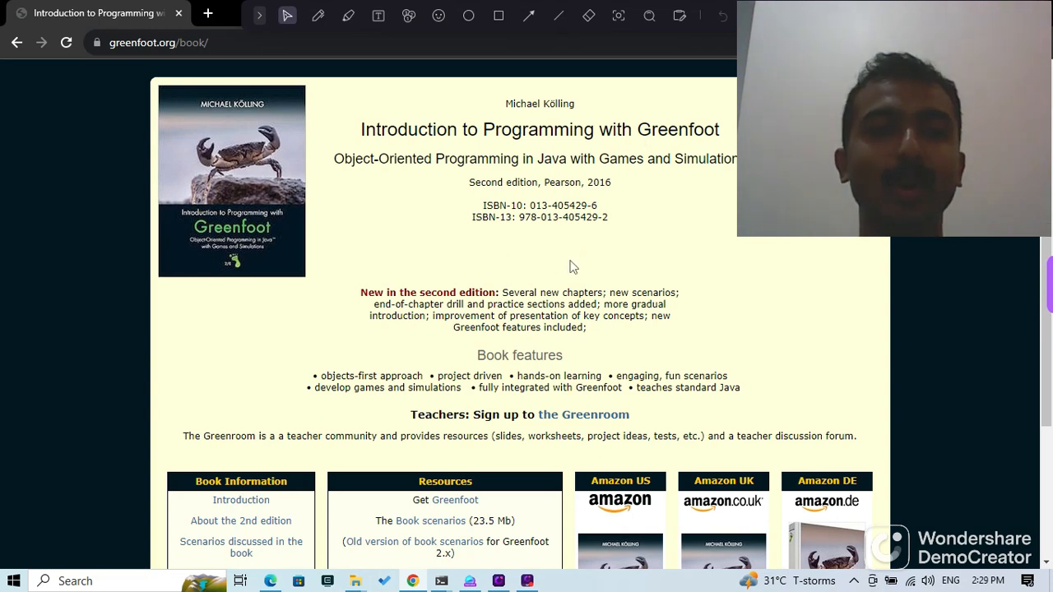
mouse_move(586, 250)
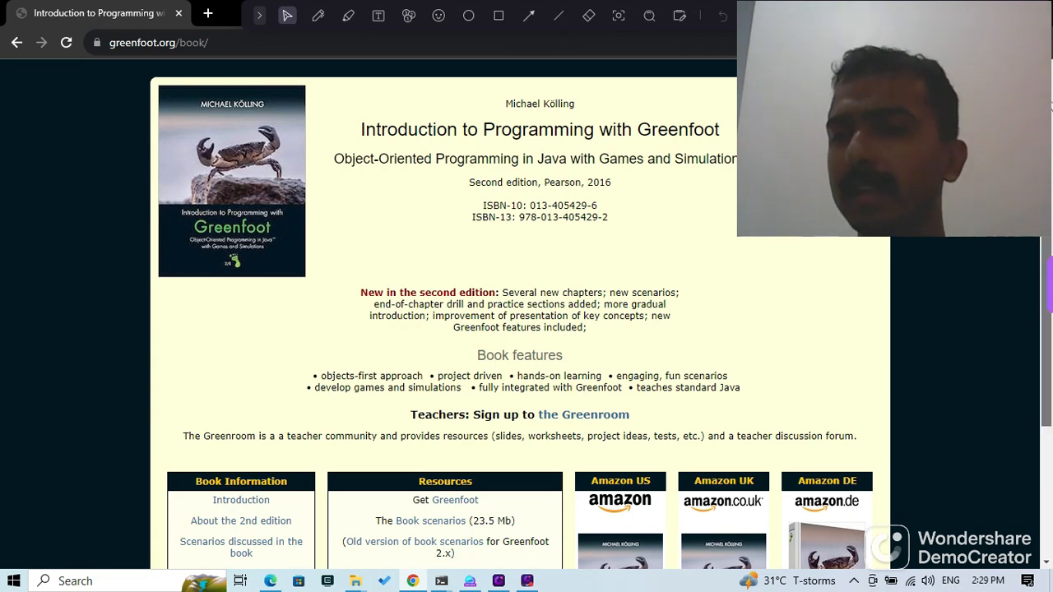
Download 'Book scenarios (23.5 Mb)' from Resources and save it to Downloads
scroll(down, 3)
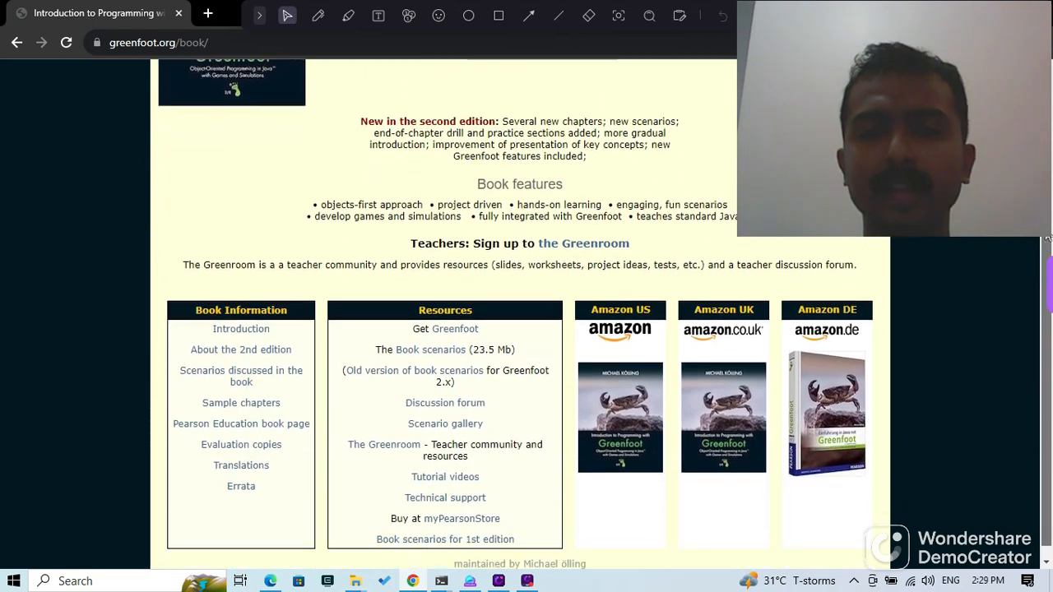
scroll(down, 3)
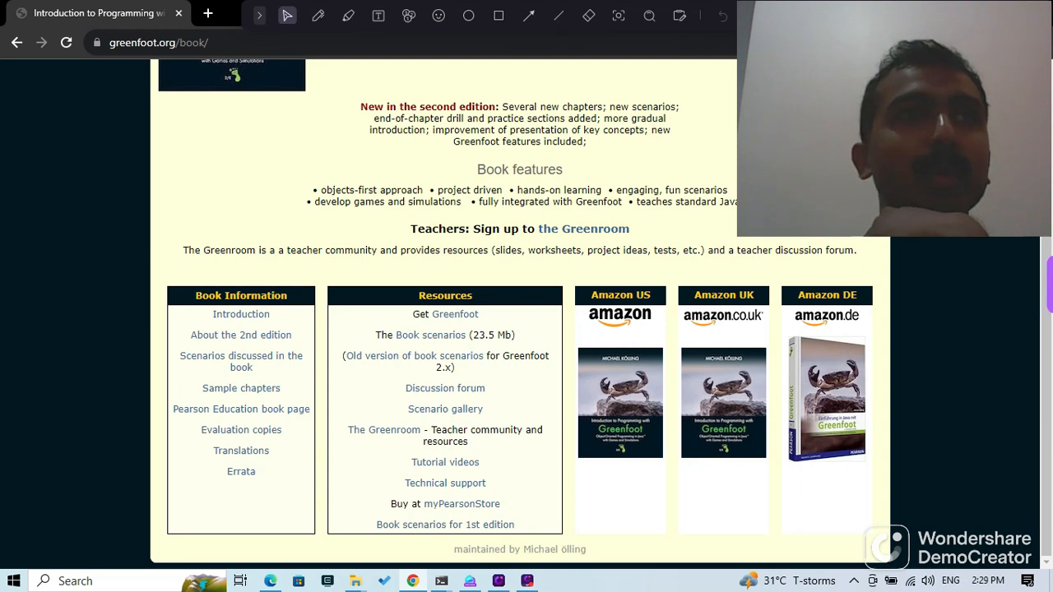
mouse_move(375, 298)
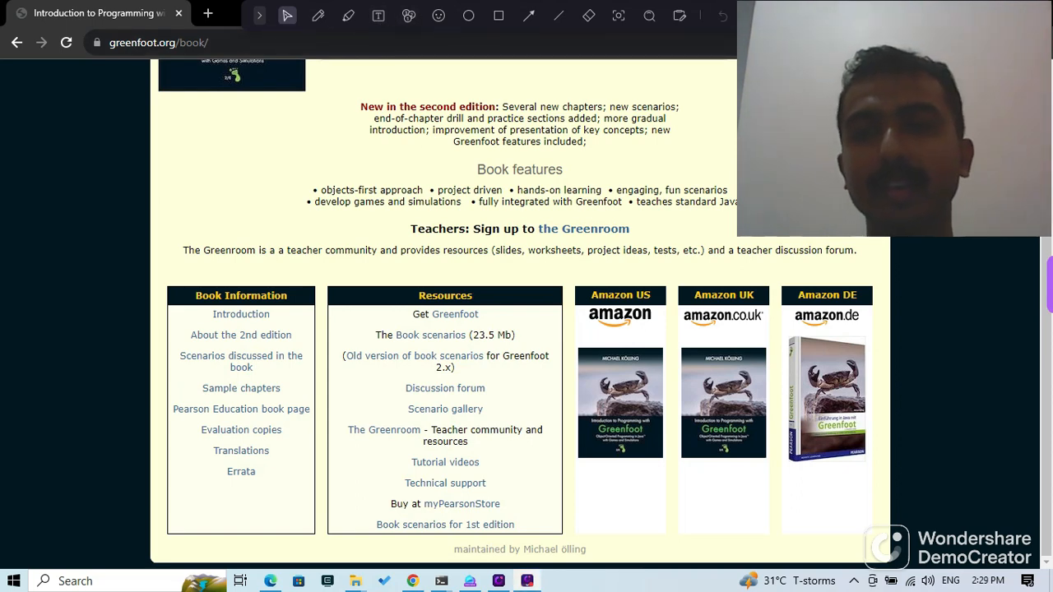
mouse_move(599, 233)
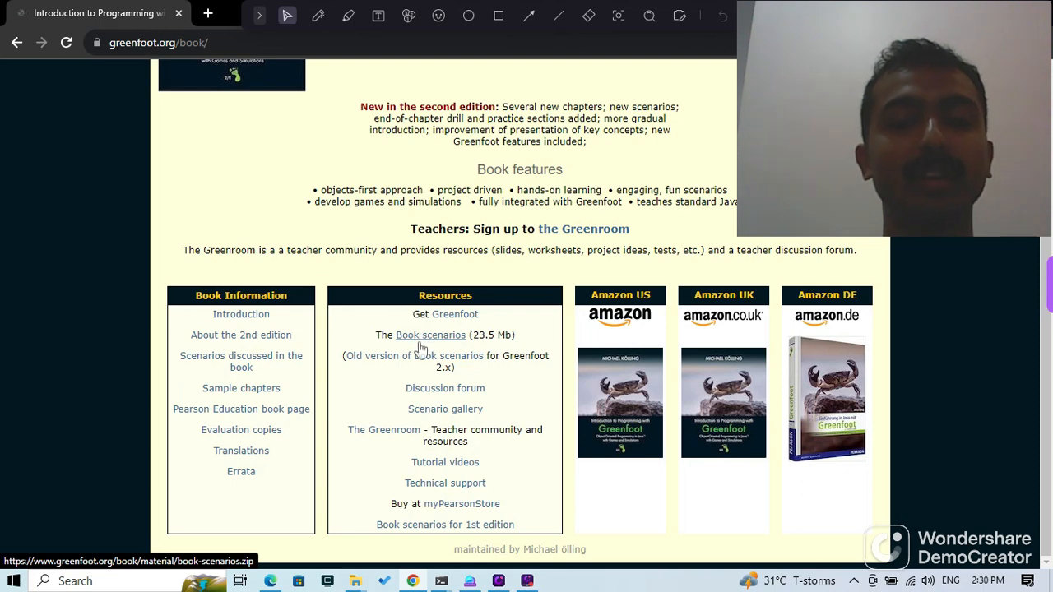
click(431, 335)
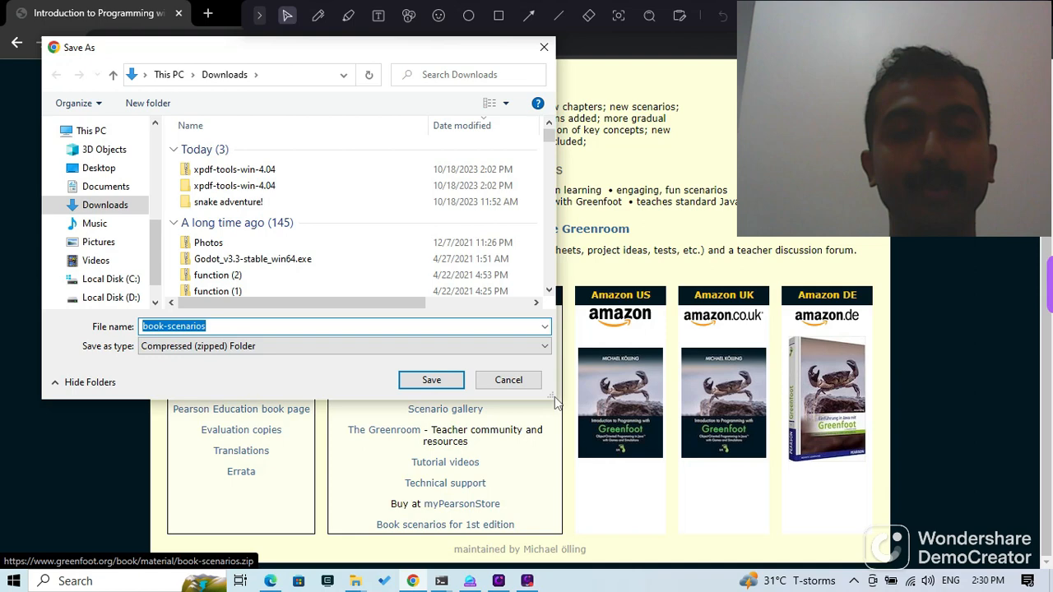
click(509, 380)
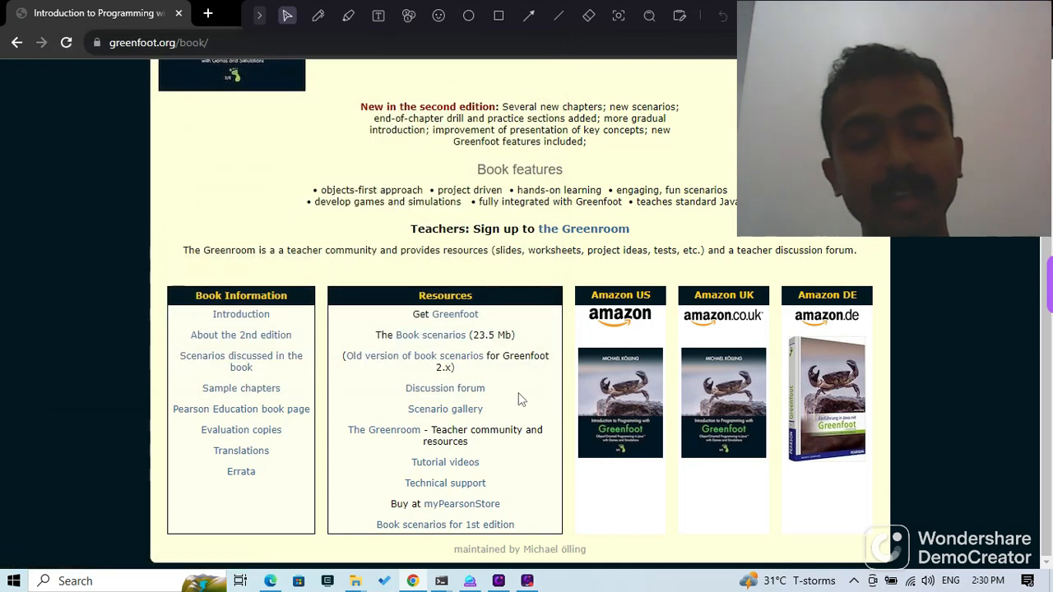
mouse_move(527, 394)
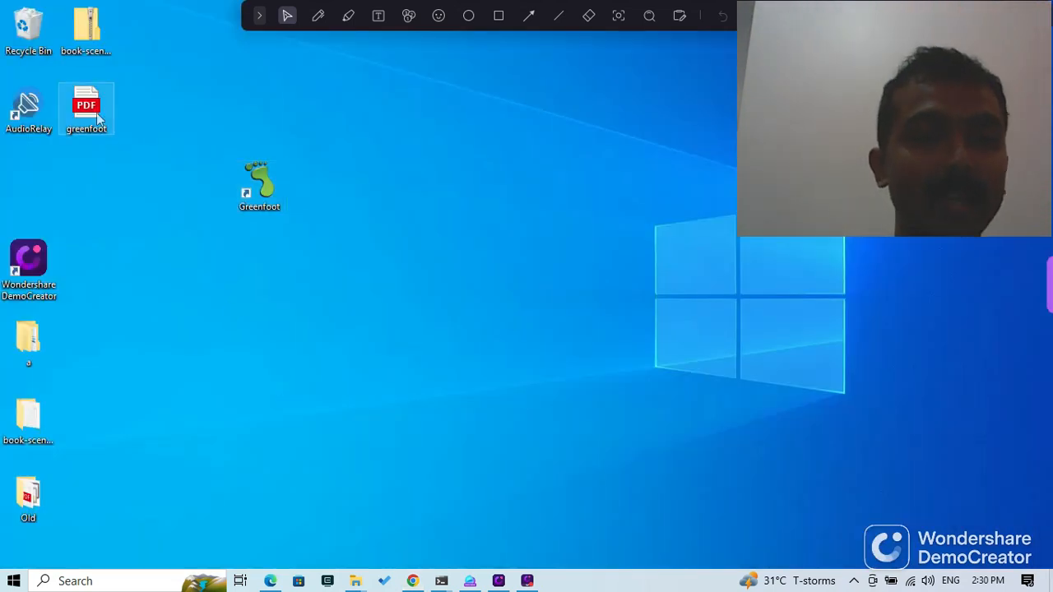
Show the book-scenarios folder with chapter01–chapter13 in File Explorer
click(86, 25)
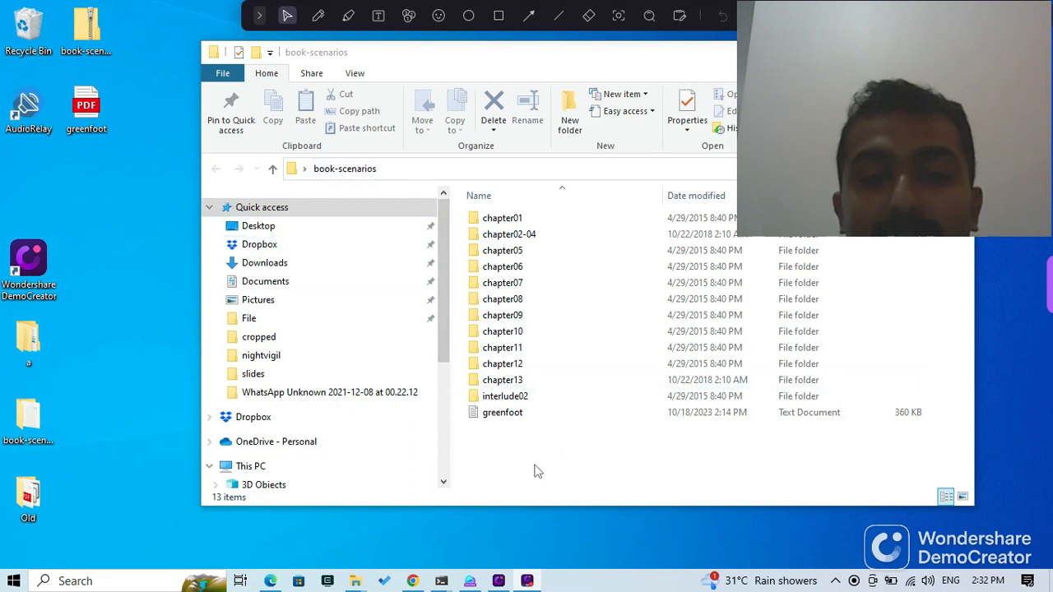
Launch the chapter01/leaves-and-wombats 'project' file so Greenfoot starts loading it
double_click(504, 217)
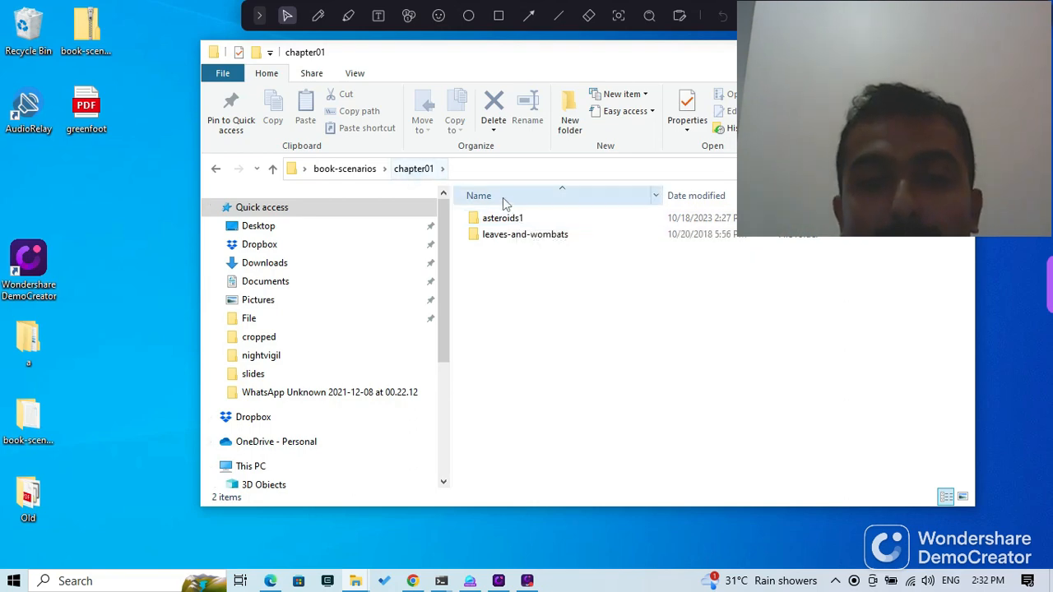
double_click(525, 234)
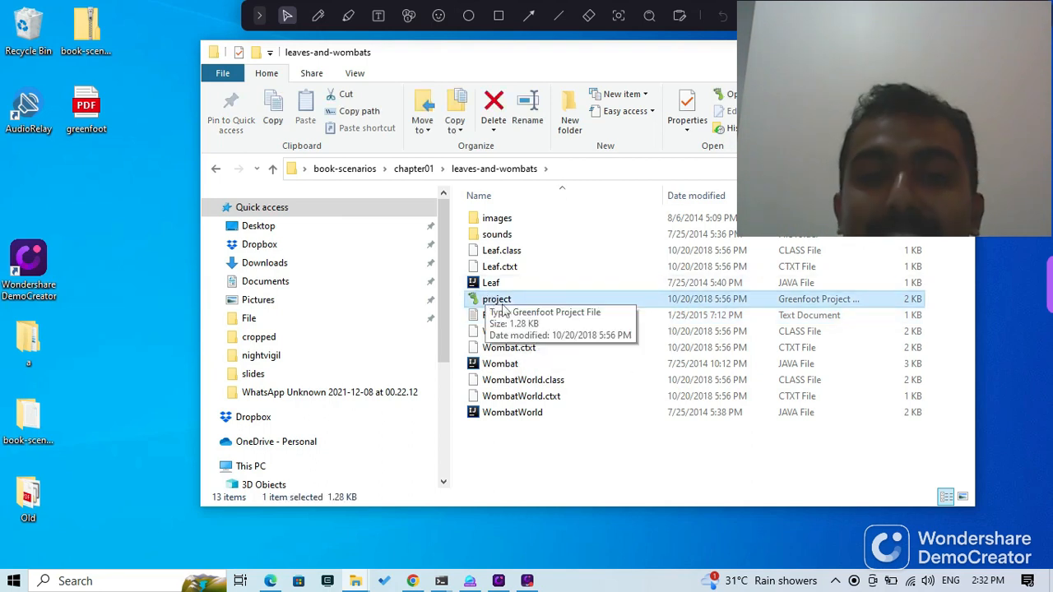
mouse_move(575, 339)
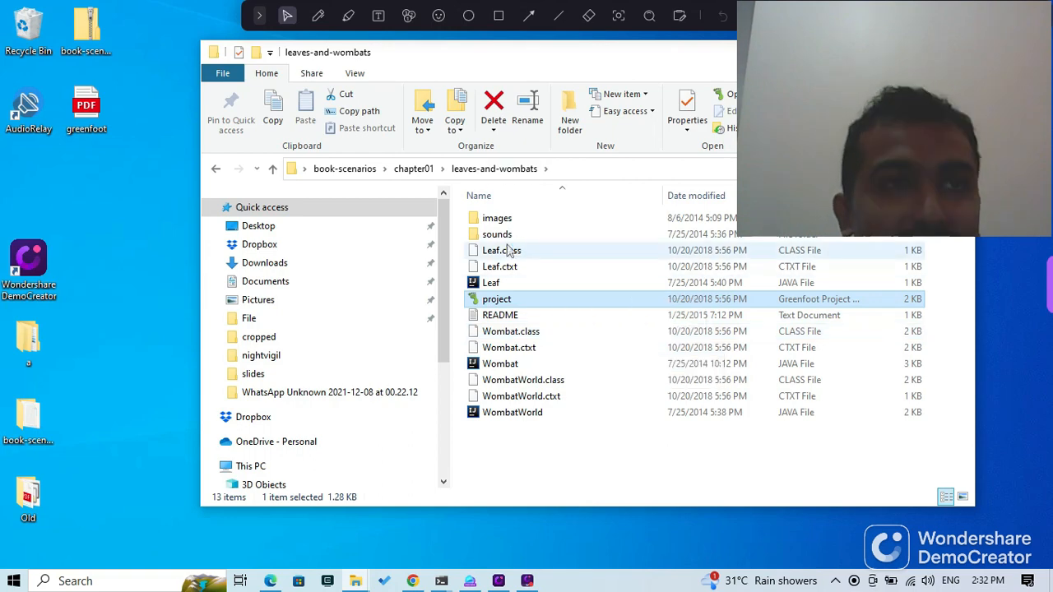
double_click(497, 300)
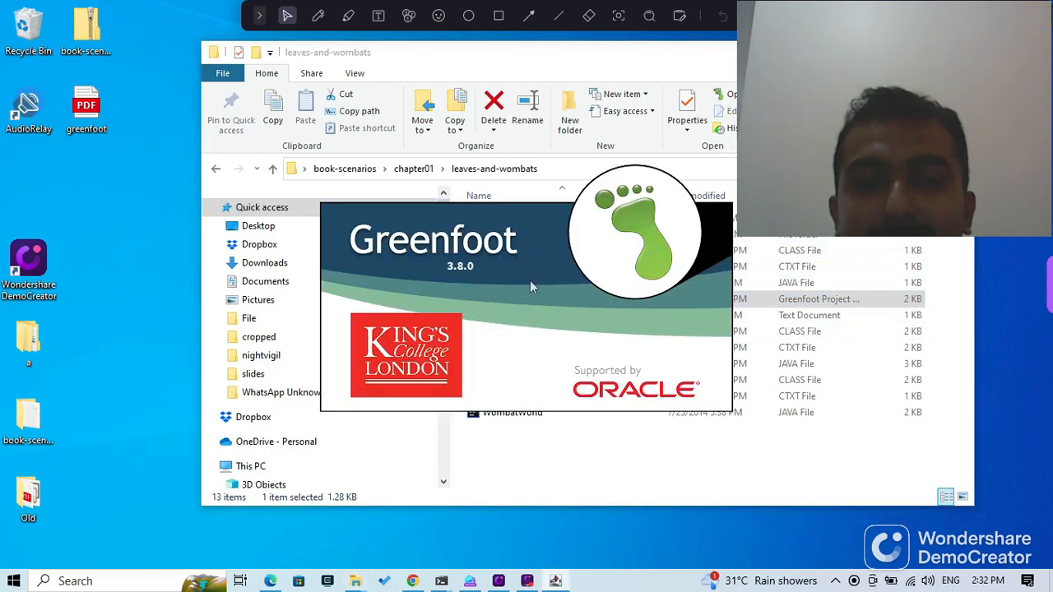